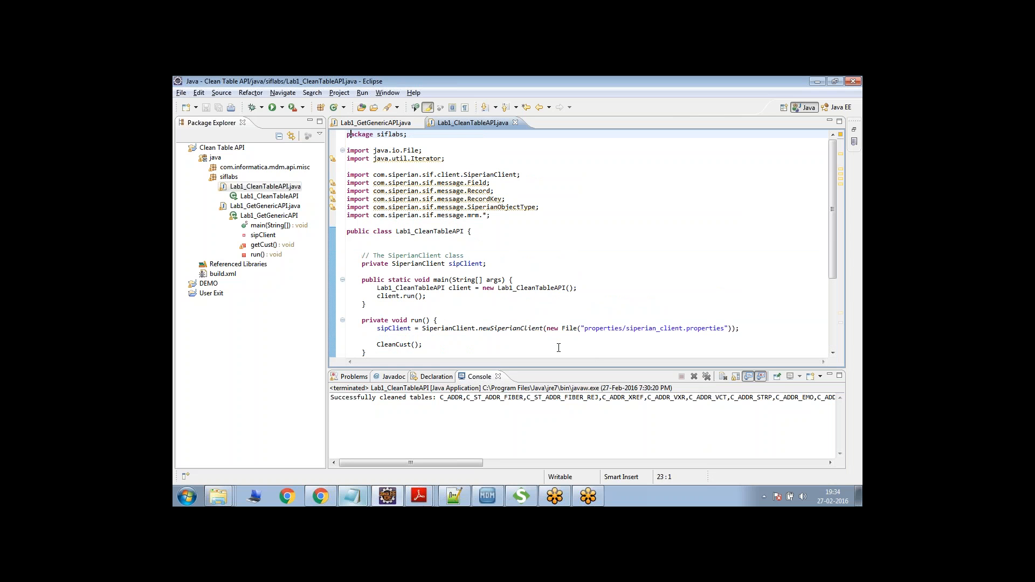
Check the Eclipse version (Java EE IDE, Indigo Service Release 2) from the Lab1_GetGenericAPI source.
{"action": "left_click", "coordinate": [375, 123]}
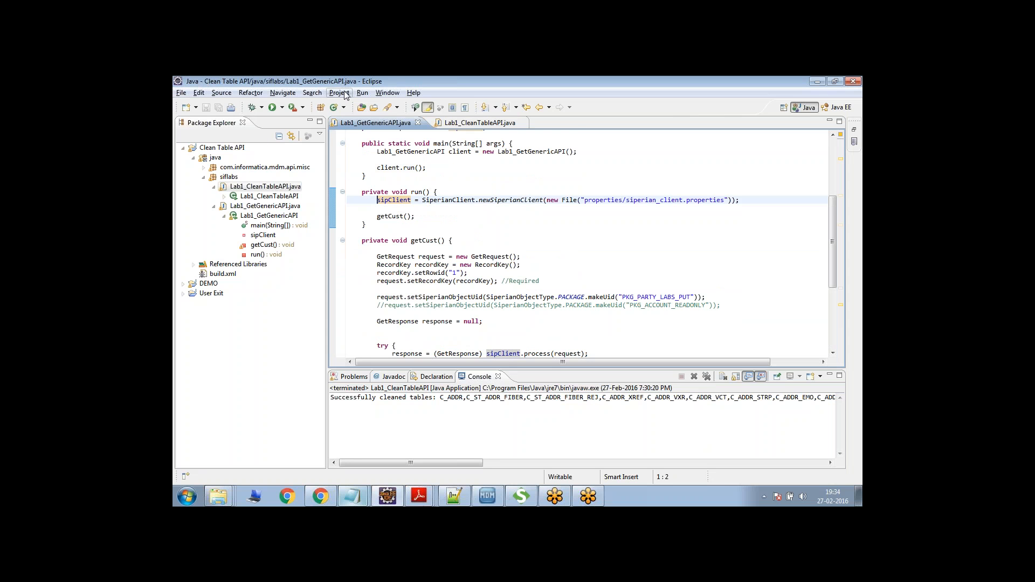
{"action": "left_click", "coordinate": [413, 92]}
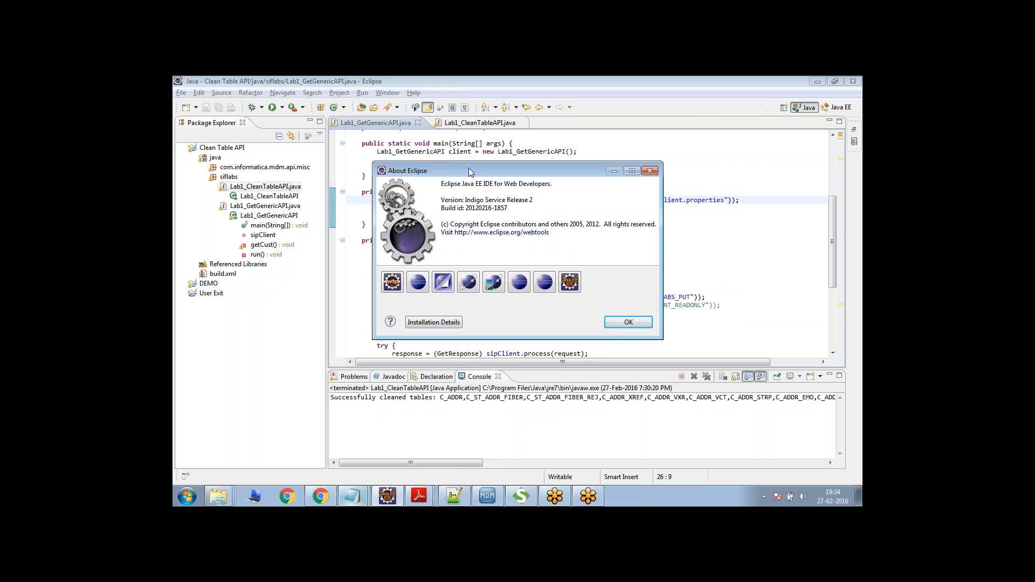
{"action": "mouse_move", "coordinate": [544, 183]}
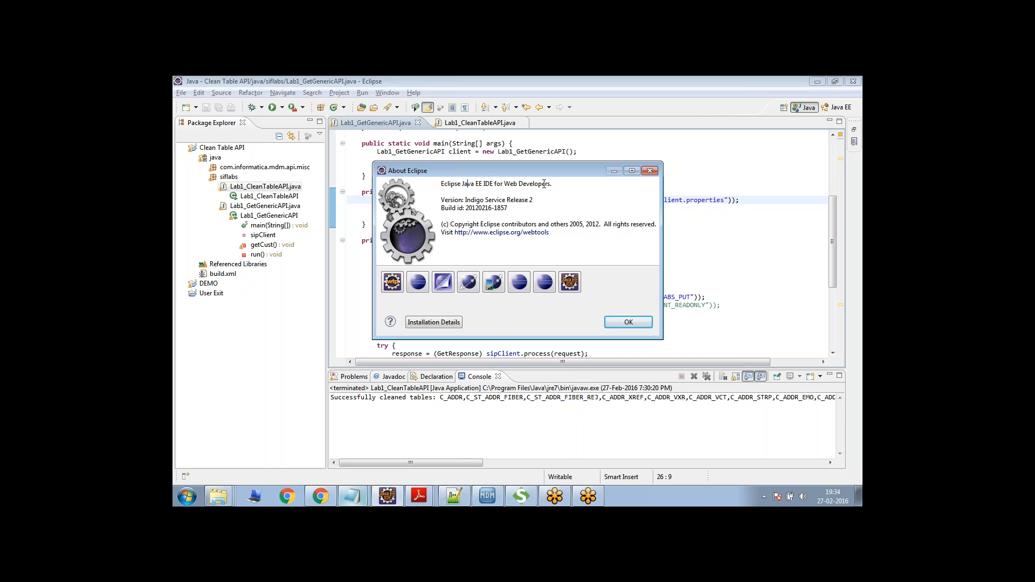
{"action": "left_click", "coordinate": [626, 321]}
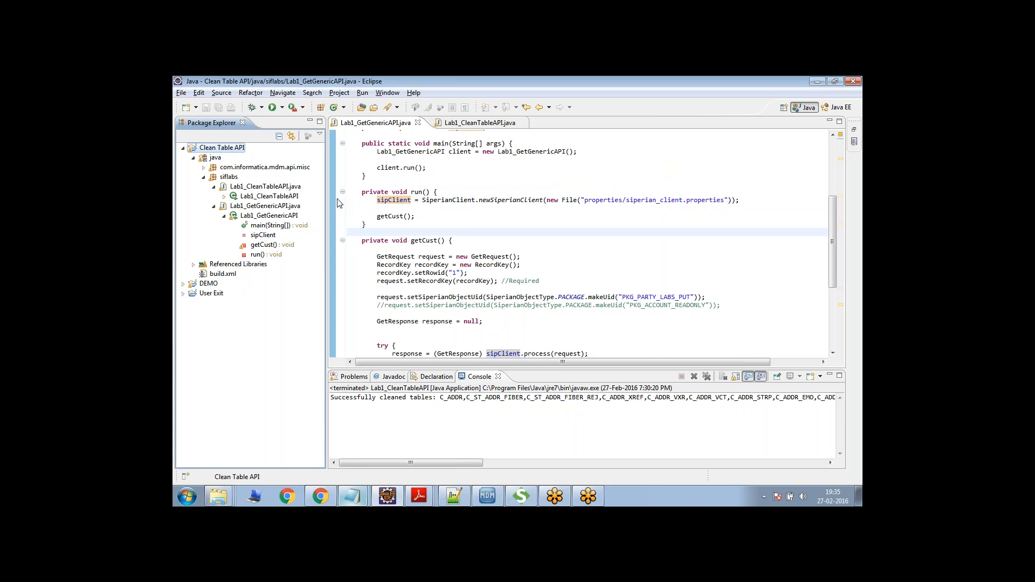
{"action": "mouse_move", "coordinate": [349, 201]}
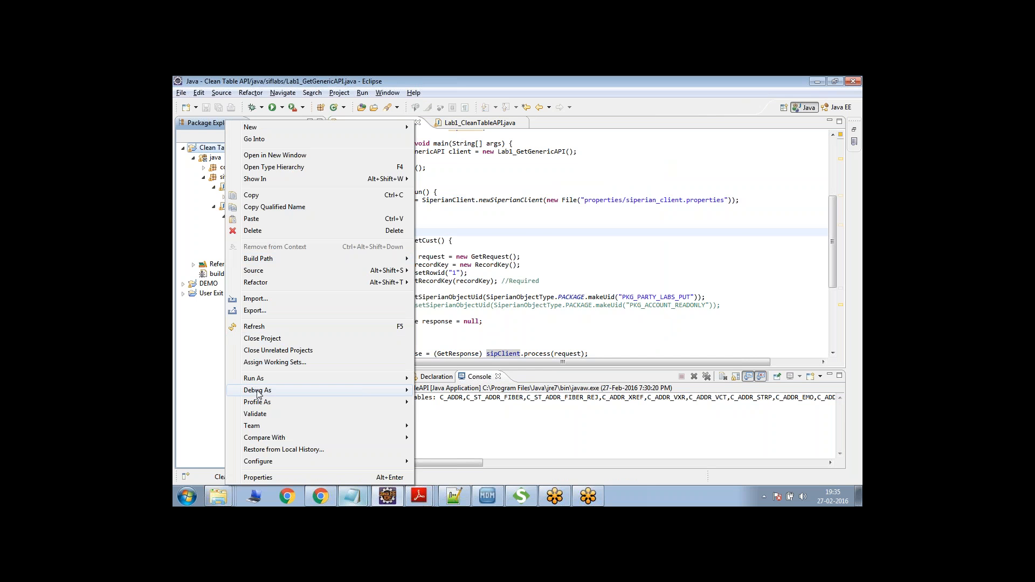
{"action": "left_click", "coordinate": [258, 476]}
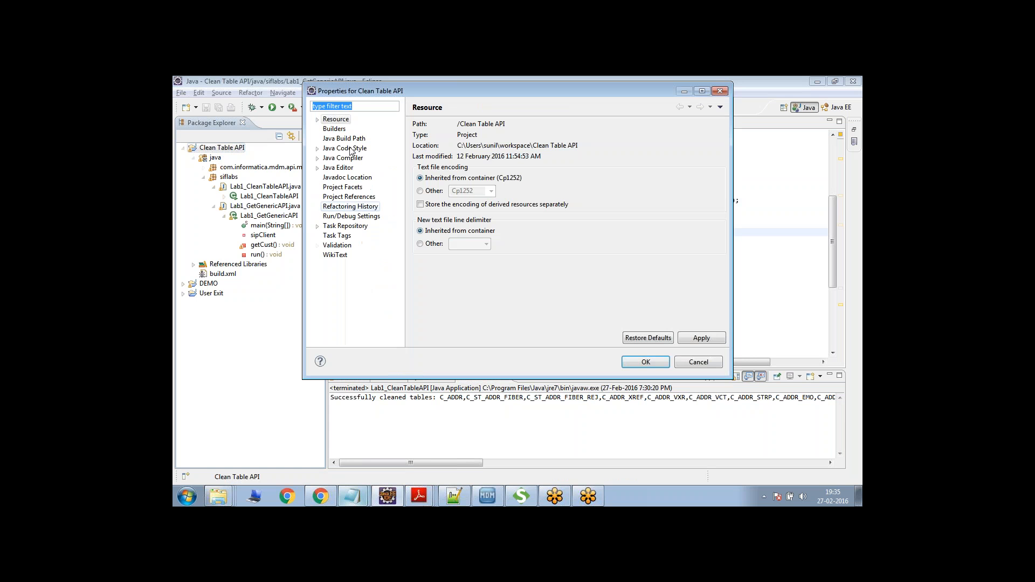
{"action": "left_click", "coordinate": [344, 138]}
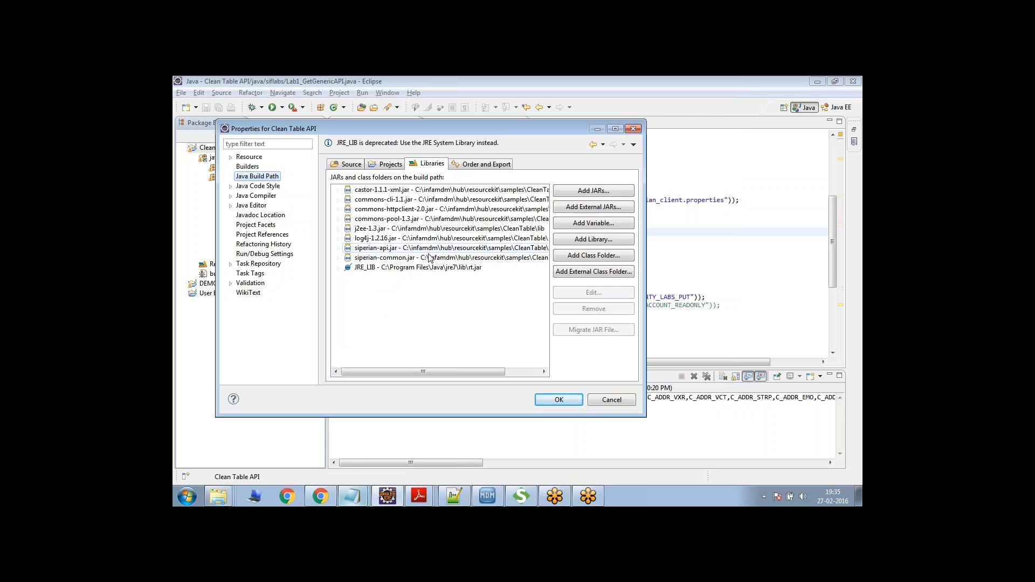
{"action": "left_click", "coordinate": [429, 228]}
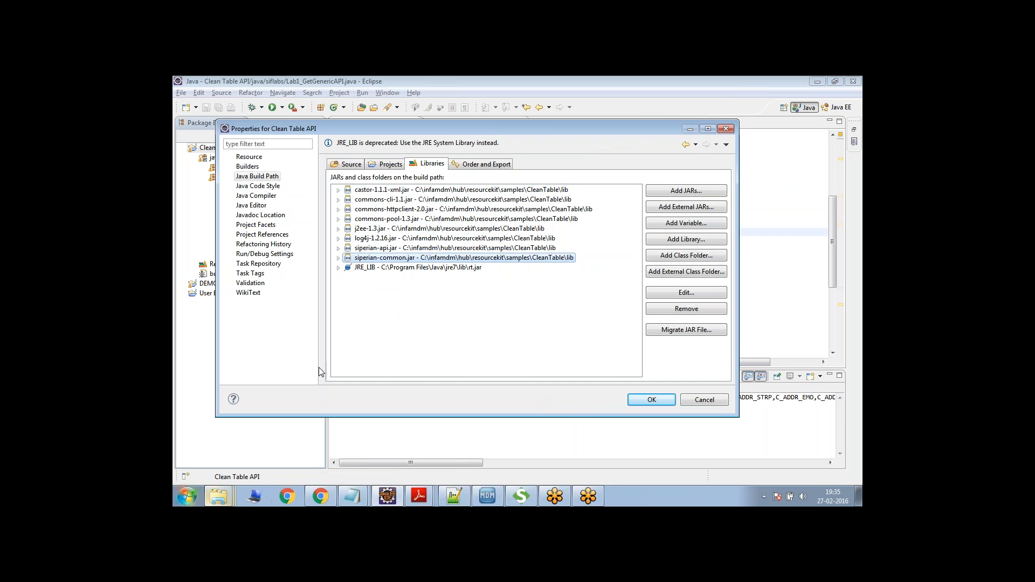
{"action": "mouse_move", "coordinate": [540, 333]}
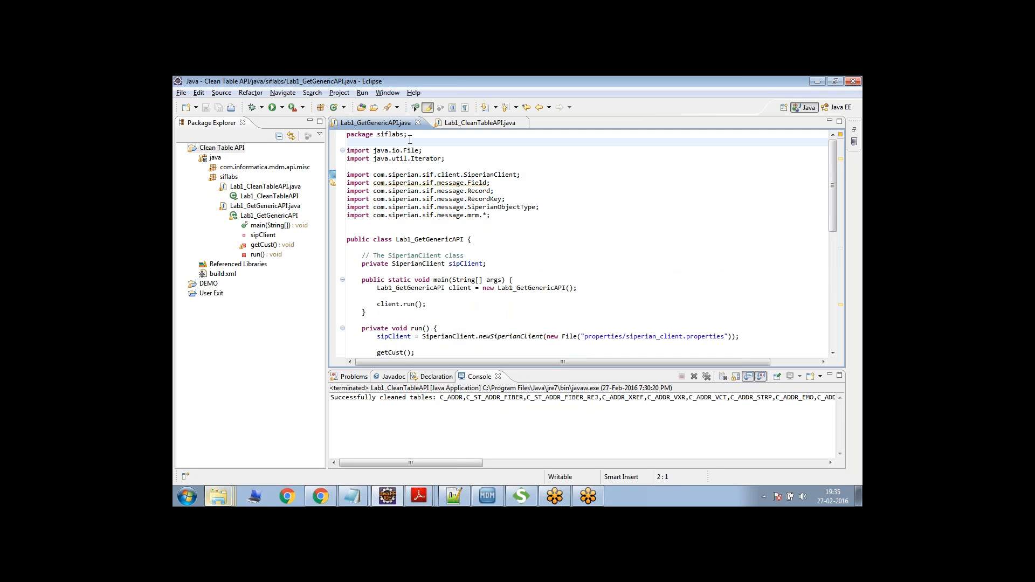
Review the siperian imports, SiperianClient usage, and the main and run methods.
{"action": "left_click_drag", "start_coordinate": [347, 174], "coordinate": [489, 215]}
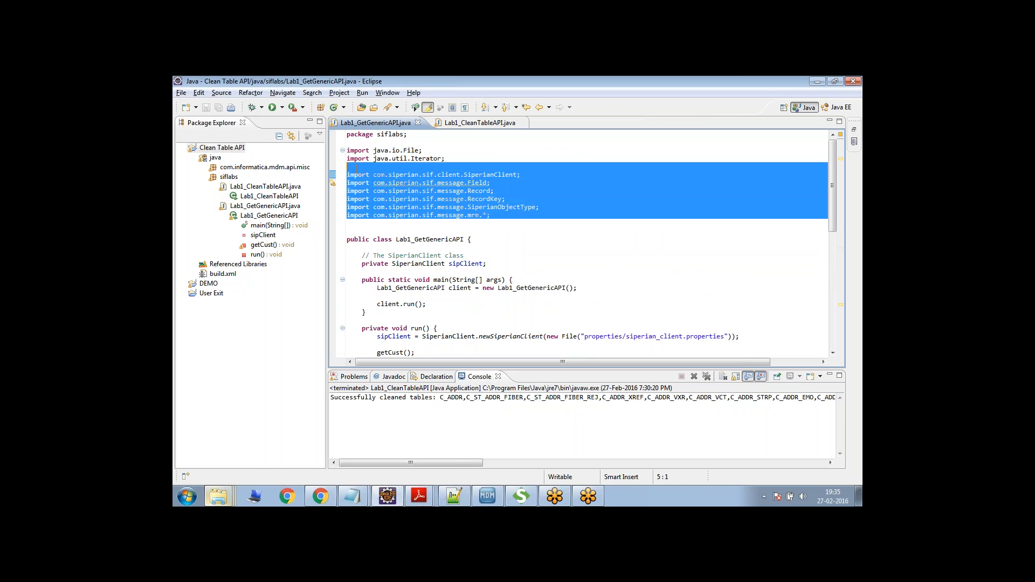
{"action": "left_click", "coordinate": [353, 246]}
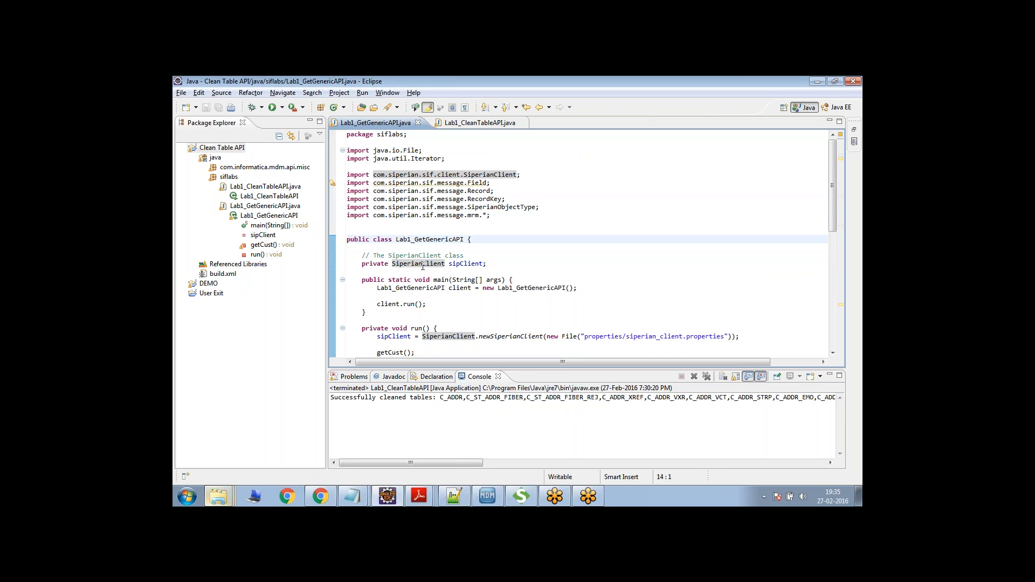
{"action": "left_click", "coordinate": [363, 279]}
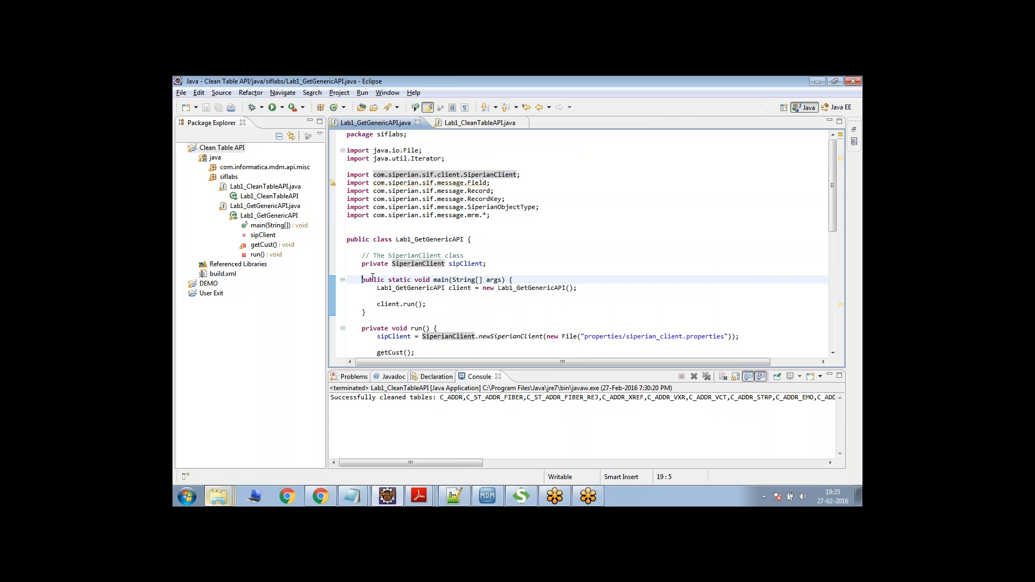
{"action": "left_click", "coordinate": [529, 280]}
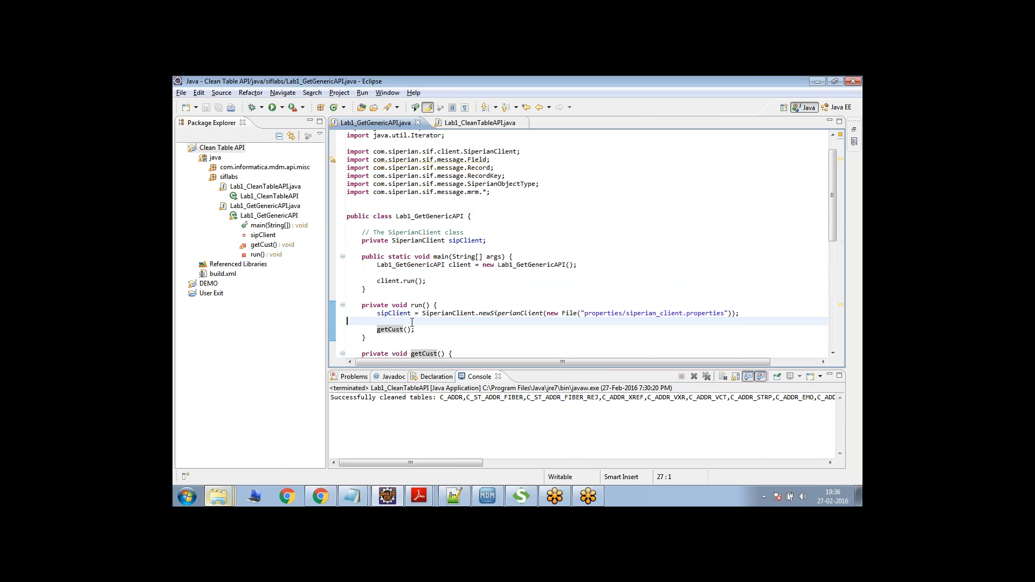
Walk through getCust's GetRequest, the process call sending it, and the record iteration loop.
{"action": "double_click", "coordinate": [393, 313]}
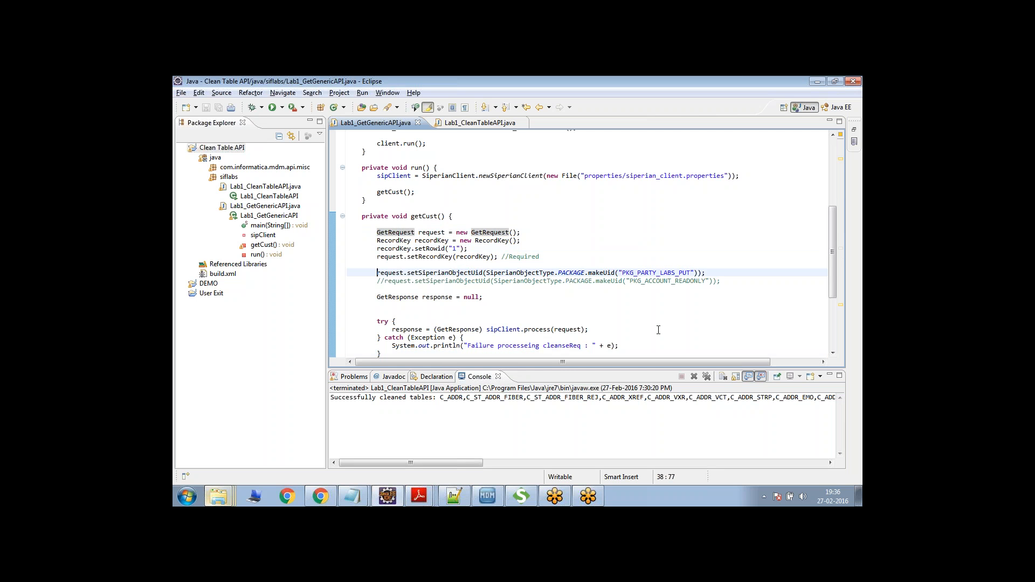
{"action": "left_click", "coordinate": [492, 329]}
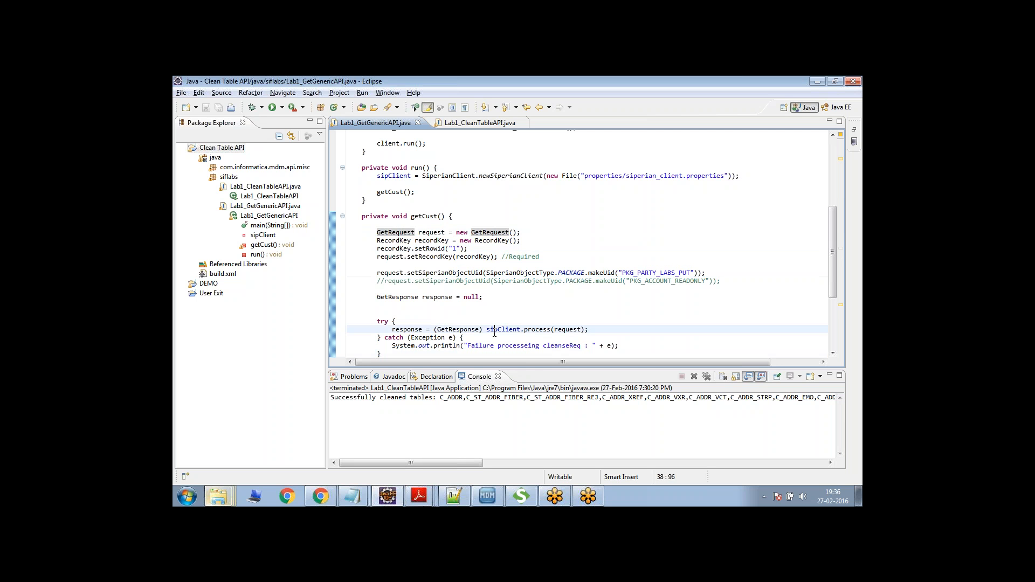
{"action": "scroll", "scroll_direction": "down", "scroll_amount": 3}
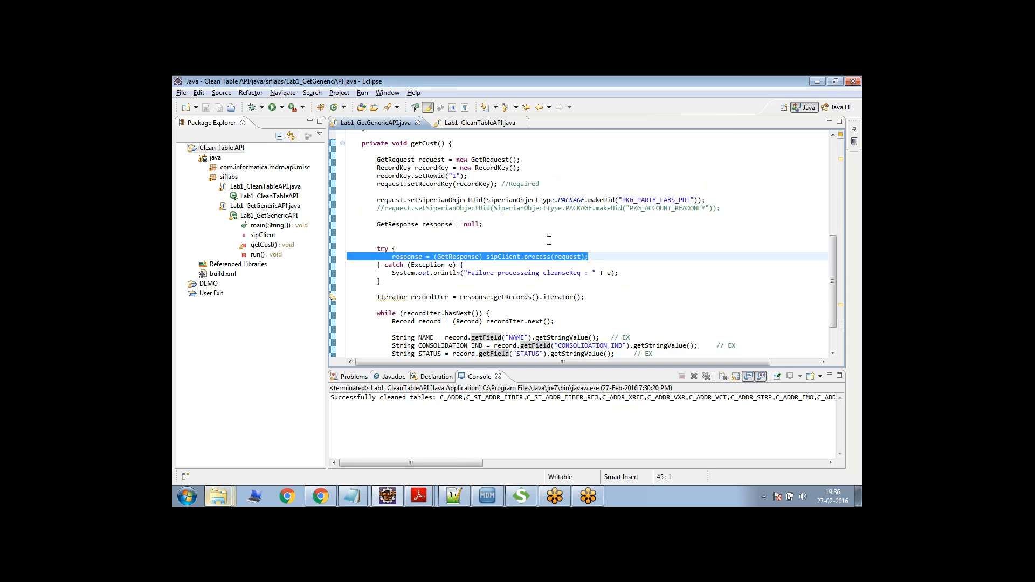
{"action": "left_click", "coordinate": [429, 277]}
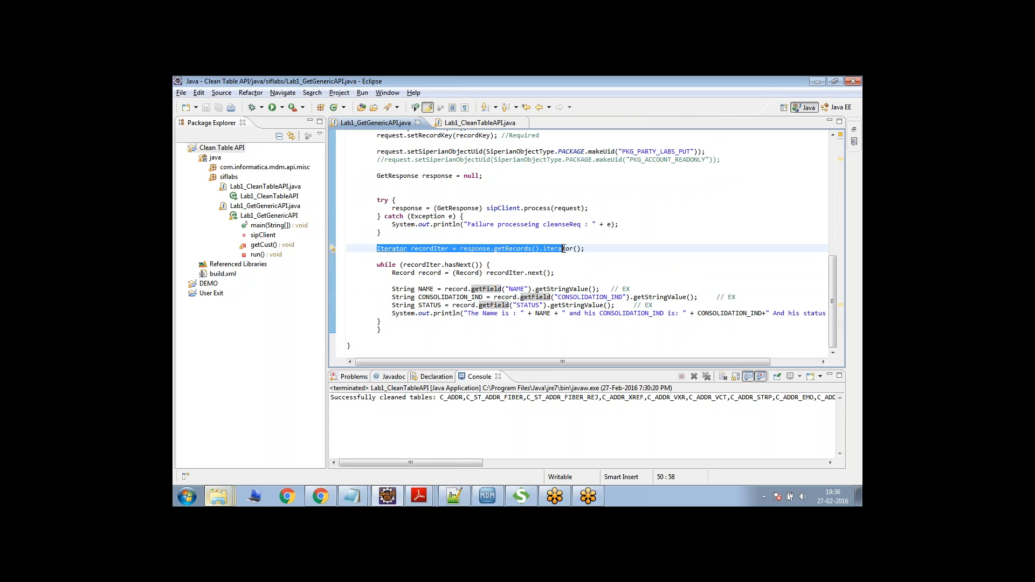
{"action": "left_click", "coordinate": [584, 248]}
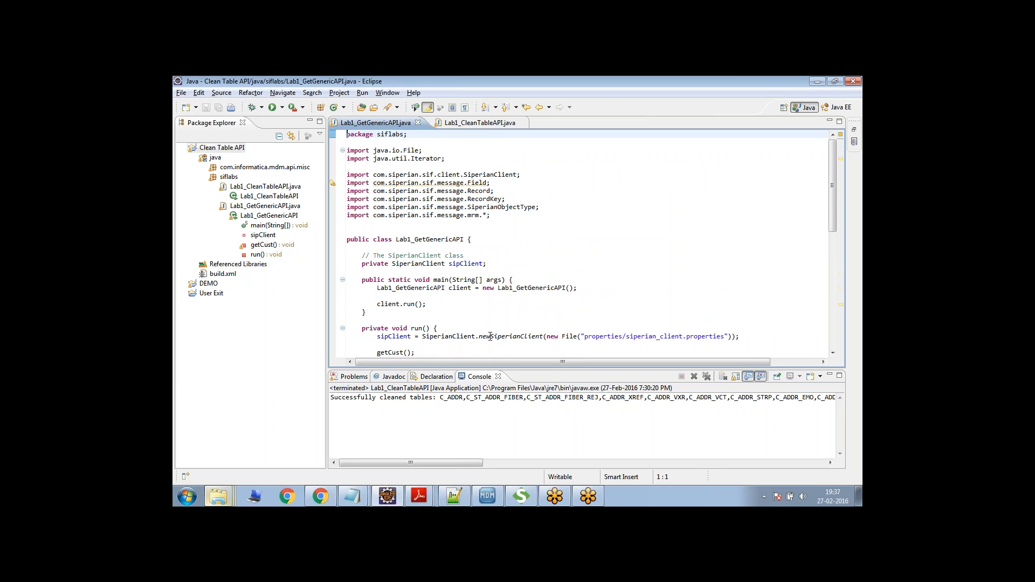
Run Lab1_GetGenericAPI, which fails with a missing-package error, and locate PKG_PARTY_LABS_PUT in getCust.
{"action": "left_click", "coordinate": [417, 215]}
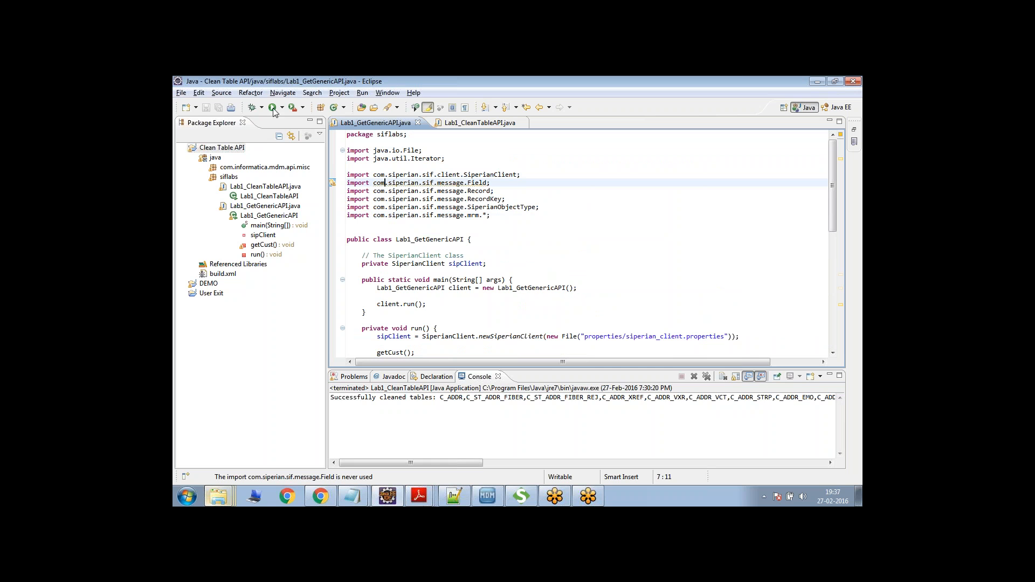
{"action": "left_click", "coordinate": [267, 107]}
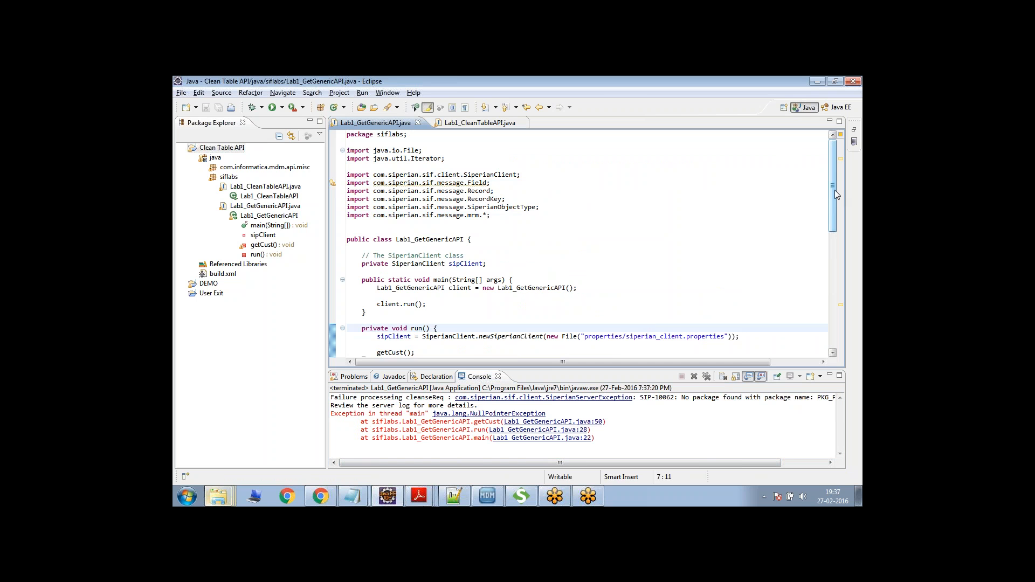
{"action": "scroll", "scroll_direction": "down", "scroll_amount": 3}
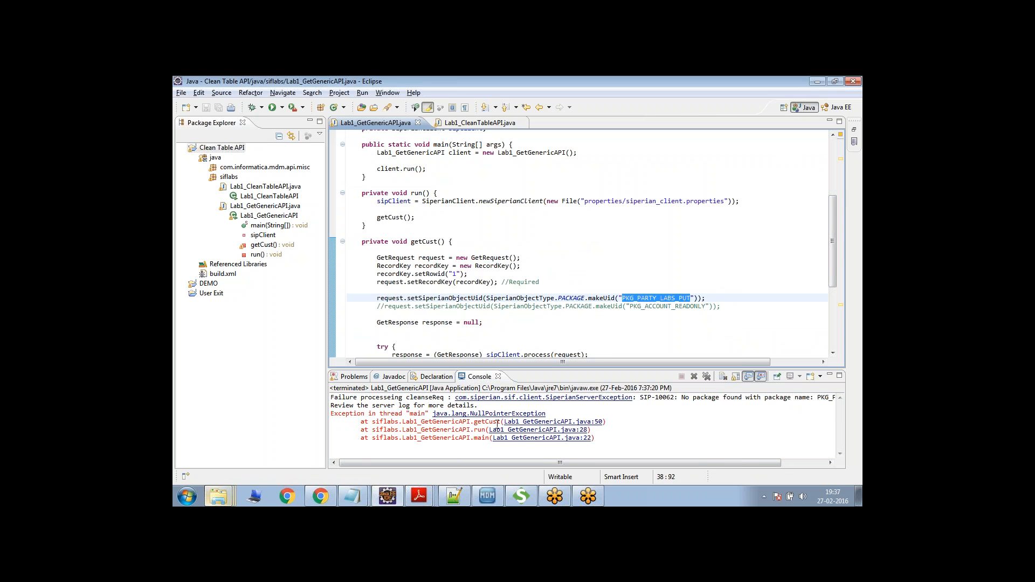
In Hub Console, connect to ORS_ONLINE, open Packages, and expand PKG_PARTY to view its query.
{"action": "left_click", "coordinate": [487, 495]}
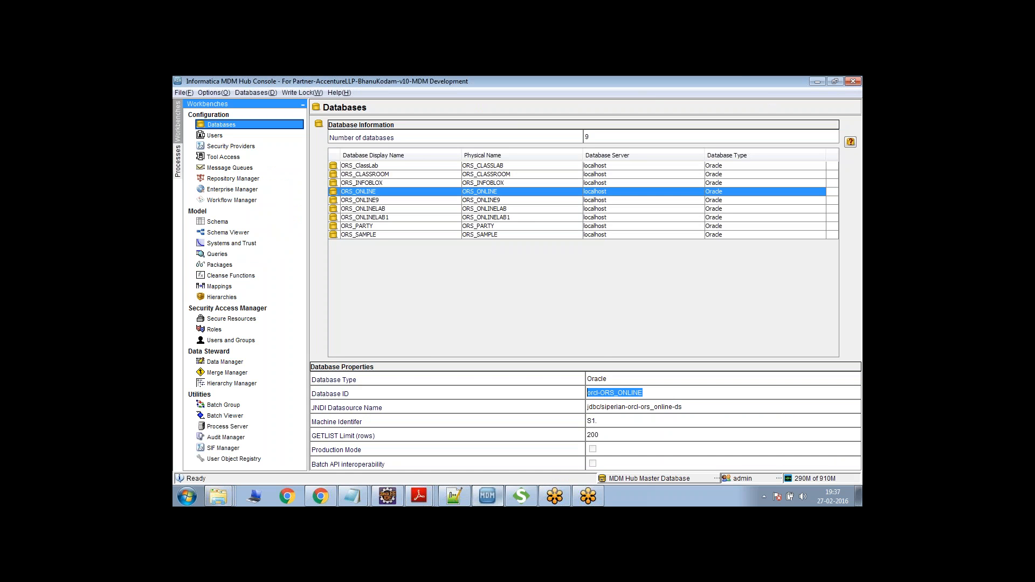
{"action": "left_click", "coordinate": [254, 92]}
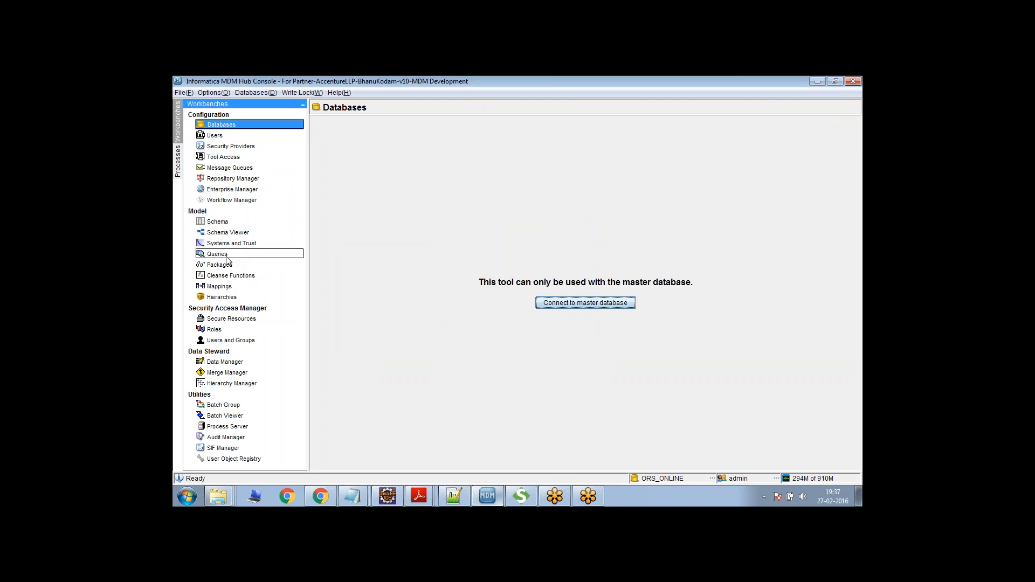
{"action": "left_click", "coordinate": [219, 264]}
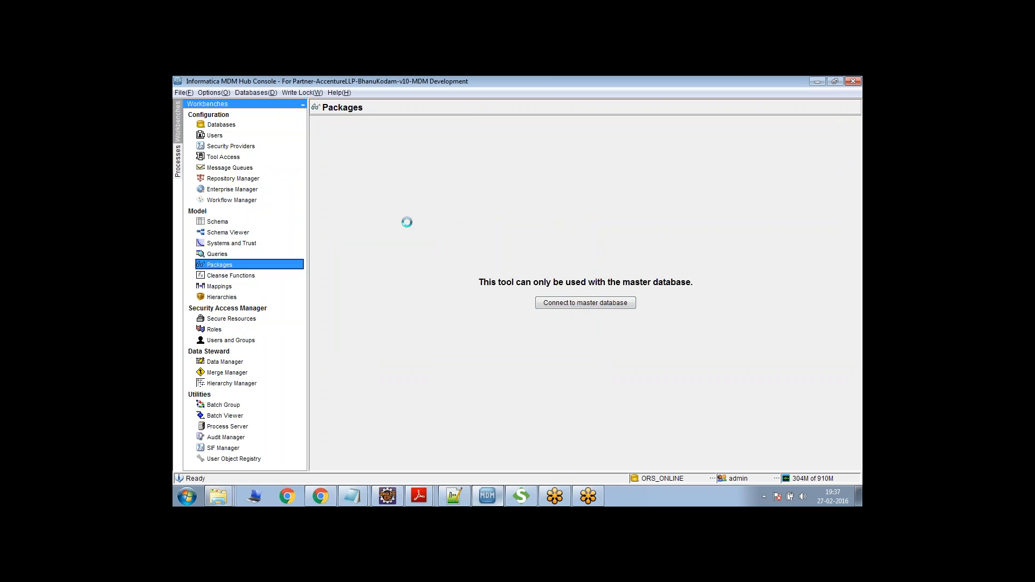
{"action": "left_click", "coordinate": [585, 302]}
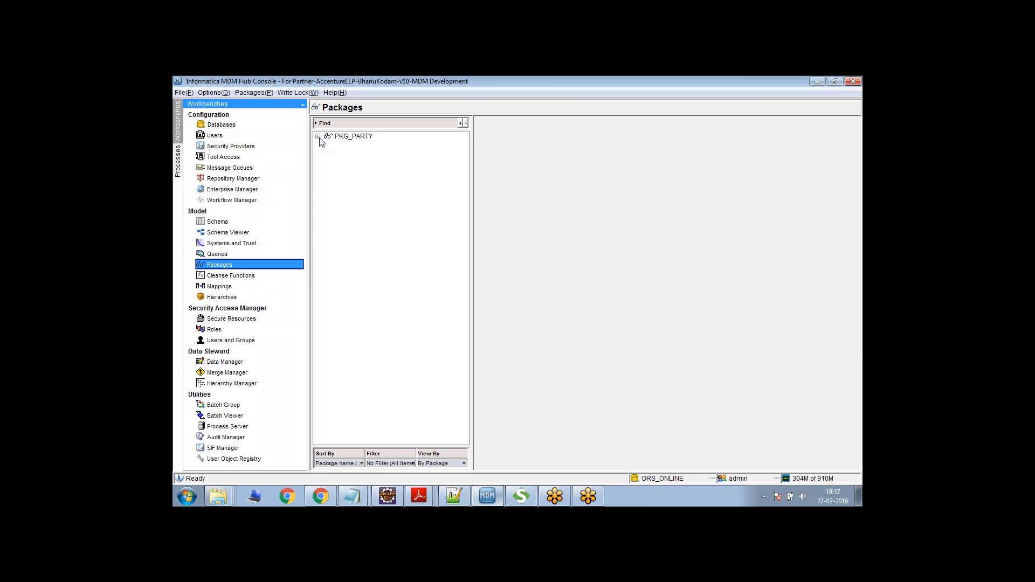
{"action": "left_click", "coordinate": [317, 136]}
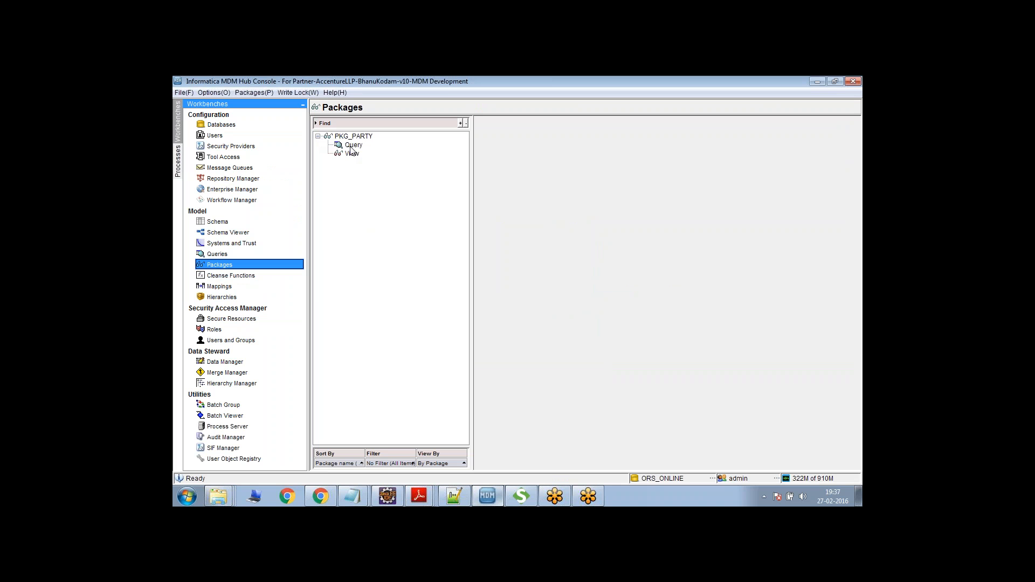
{"action": "left_click", "coordinate": [353, 153]}
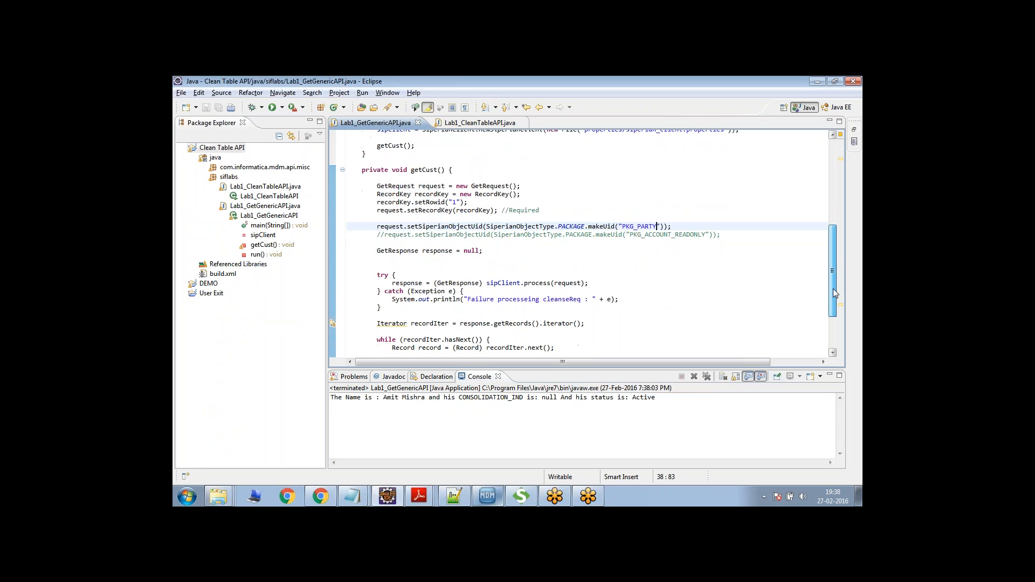
Use package PKG_PARTY in makeUid, rerun, and select the STATUS line for copying.
{"action": "scroll", "scroll_direction": "down", "scroll_amount": 3}
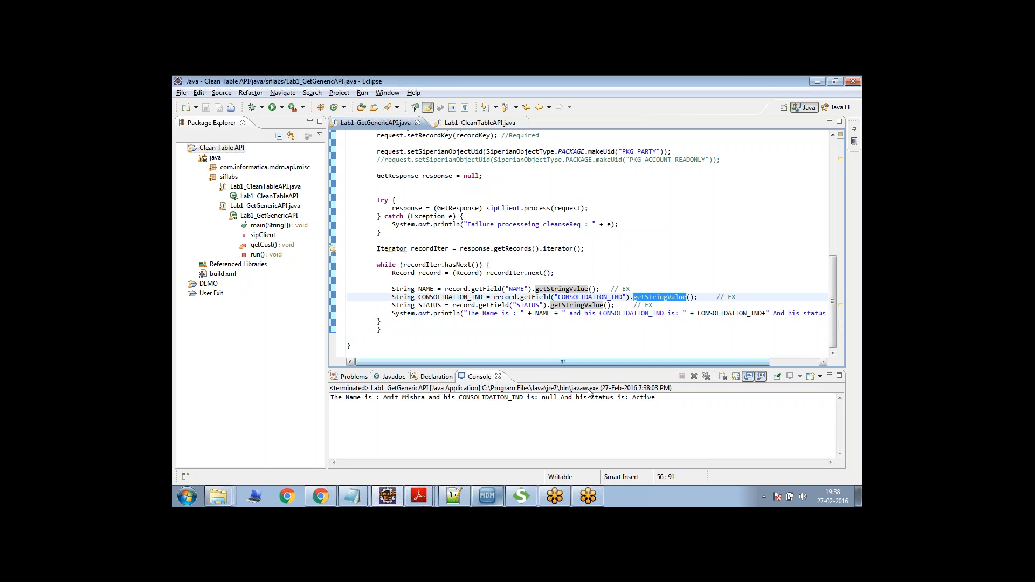
{"action": "double_click", "coordinate": [544, 397]}
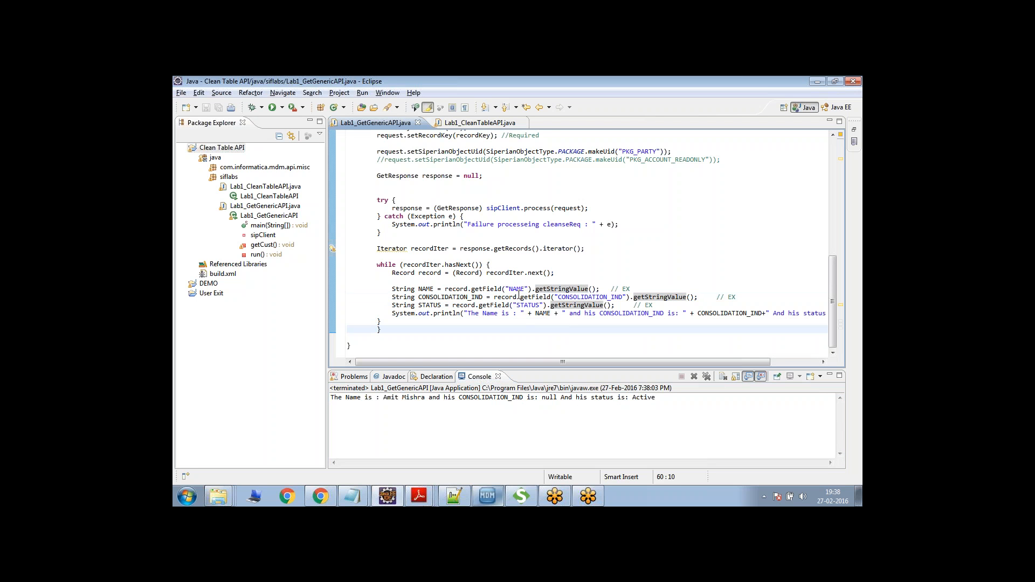
{"action": "left_click_drag", "start_coordinate": [634, 296], "coordinate": [610, 306]}
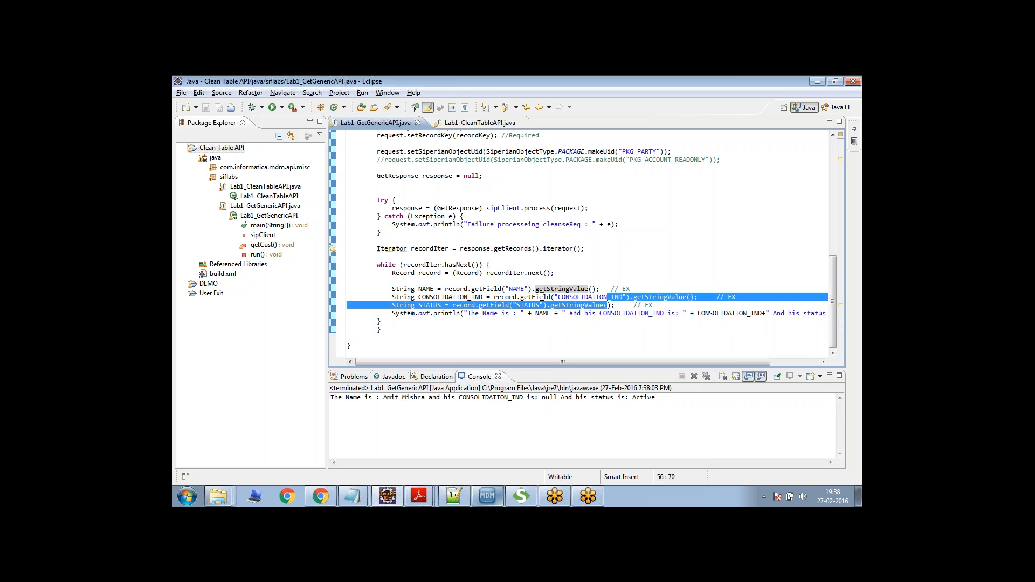
Add a CREATOR field line, print it, and rerun to show creator 'admin' after Active.
{"action": "double_click", "coordinate": [528, 305]}
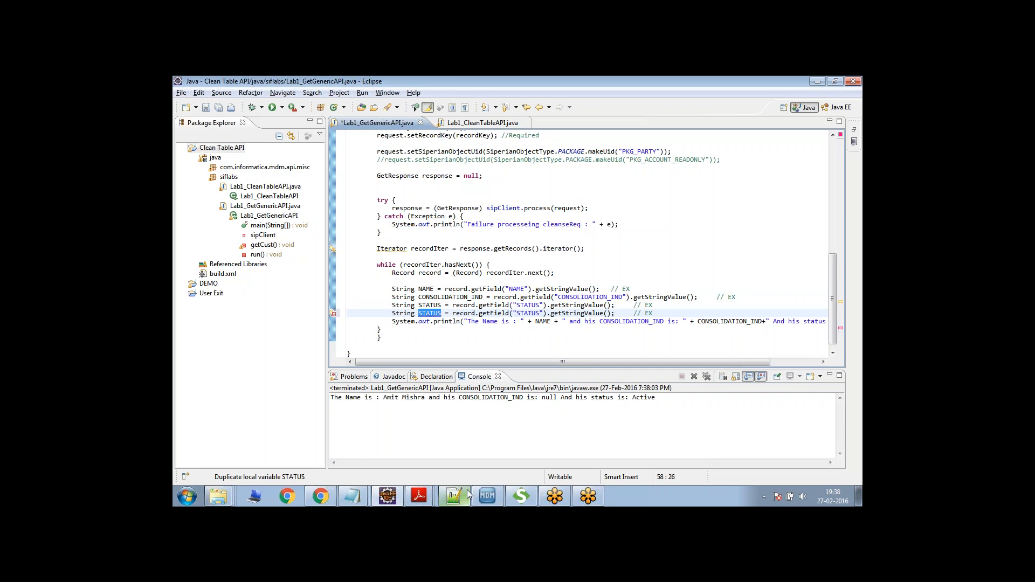
{"action": "type", "text": "CREA"}
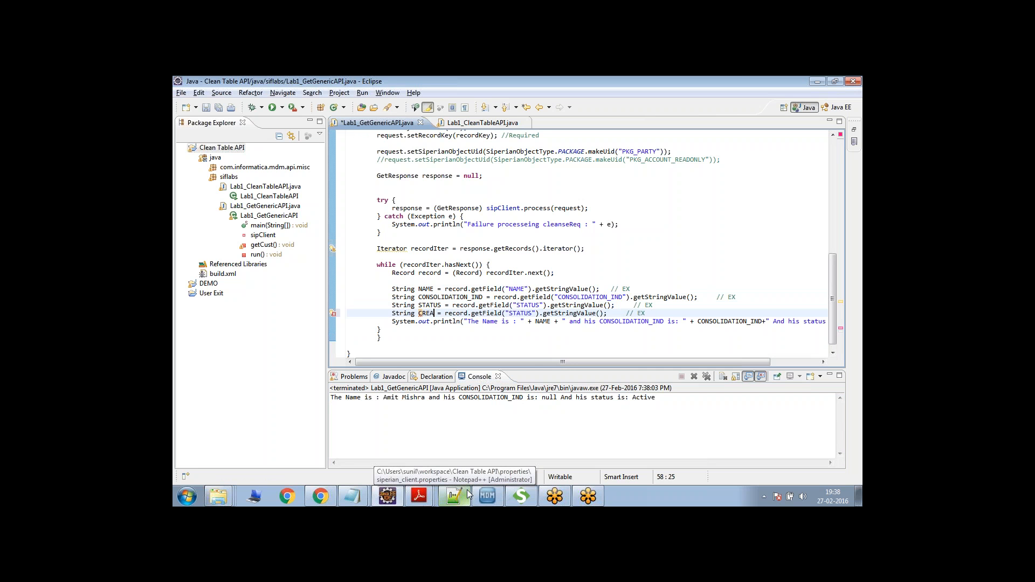
{"action": "type", "text": "TOR"}
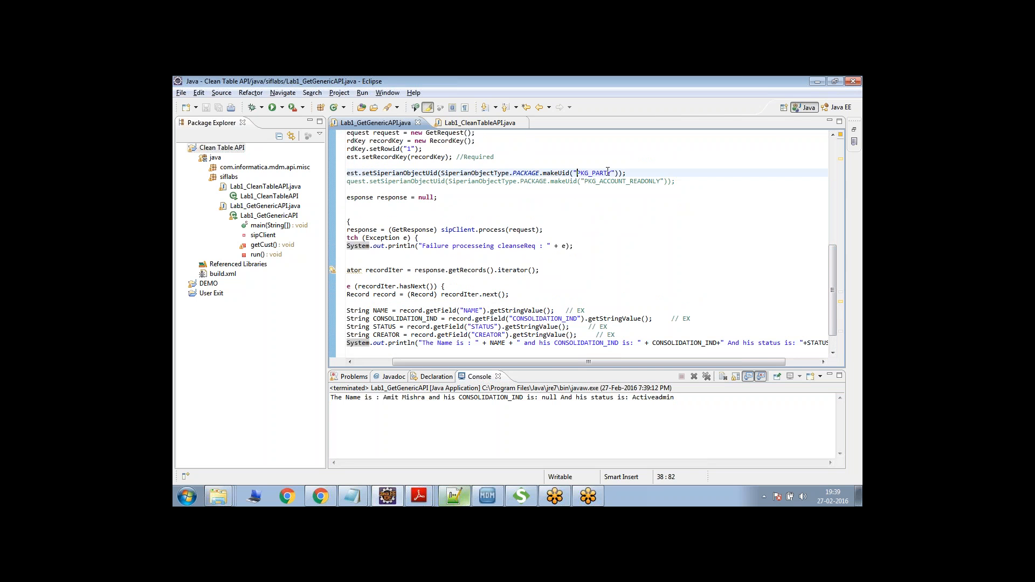
{"action": "double_click", "coordinate": [591, 172]}
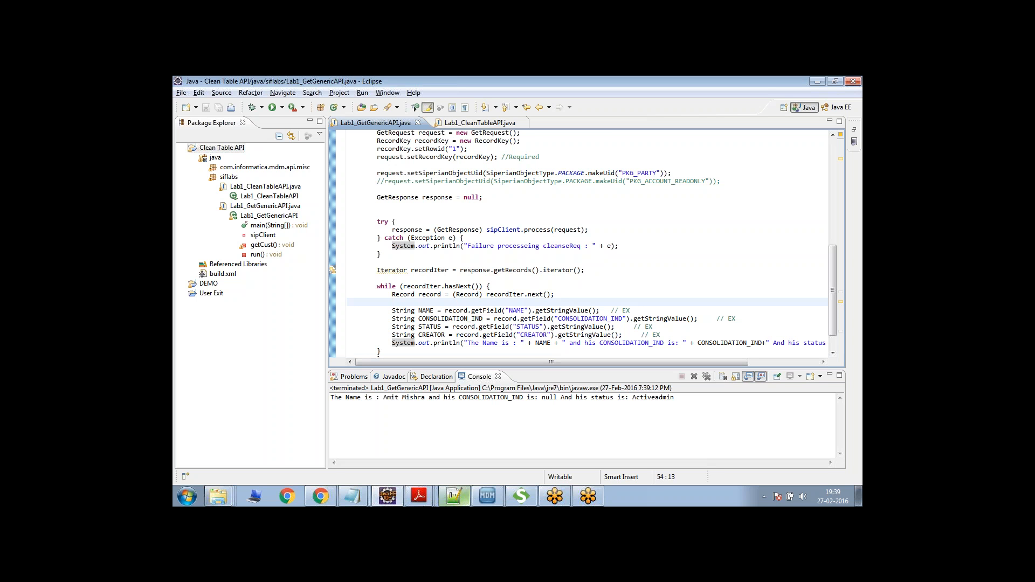
{"action": "left_click", "coordinate": [391, 303]}
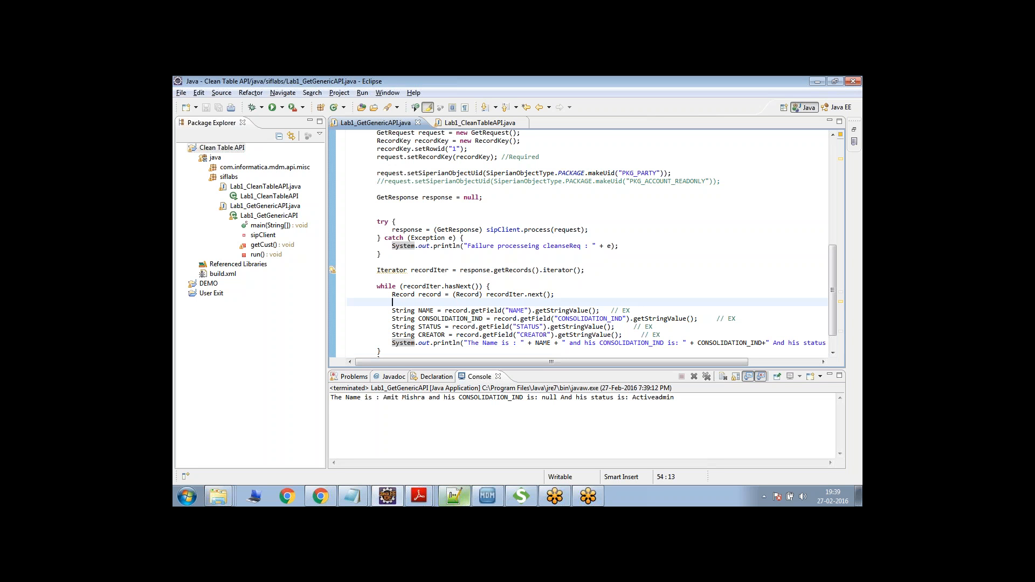